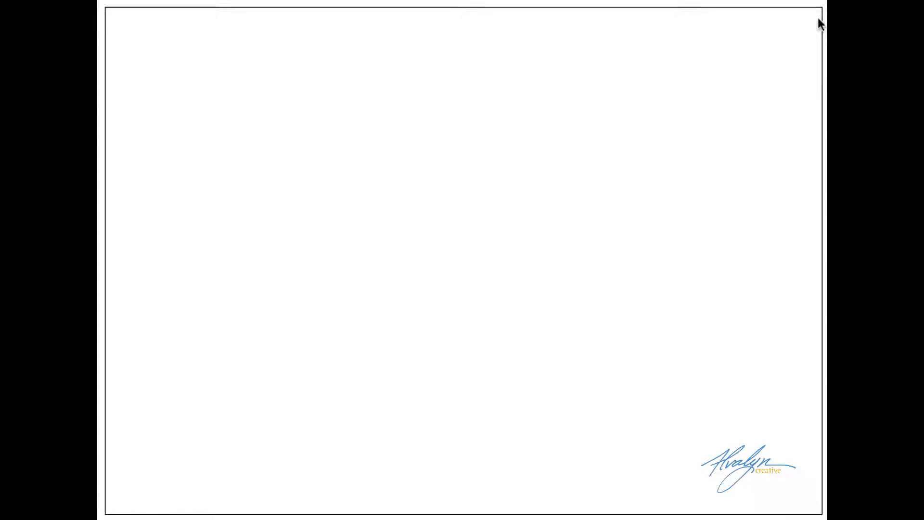
pyautogui.moveTo(259, 216)
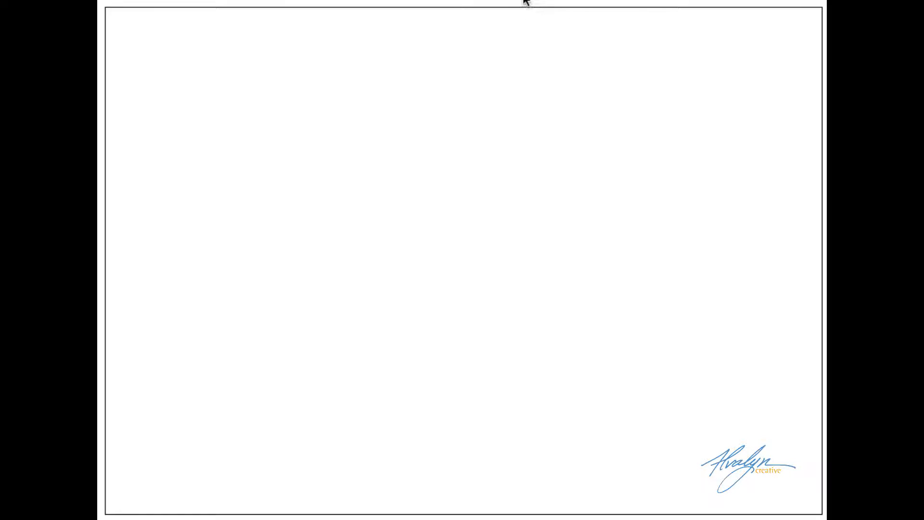
pyautogui.moveTo(632, 174)
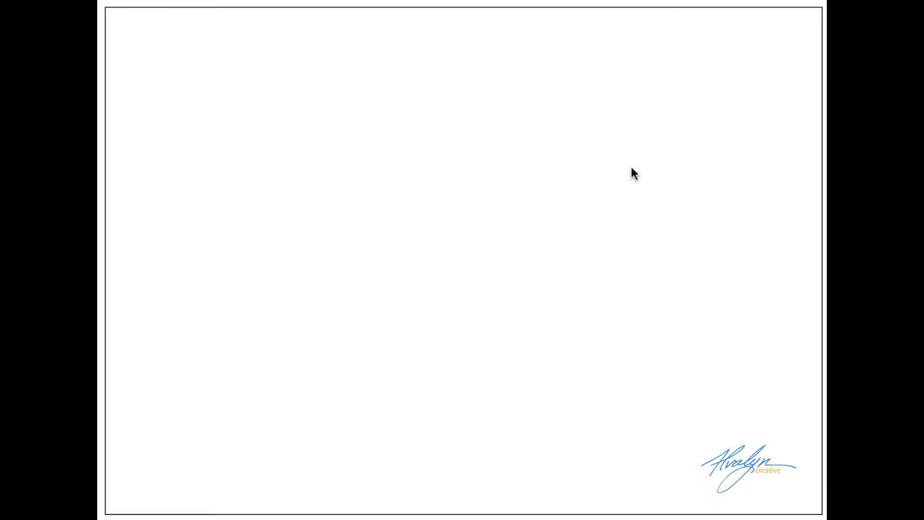
pyautogui.moveTo(809, 265)
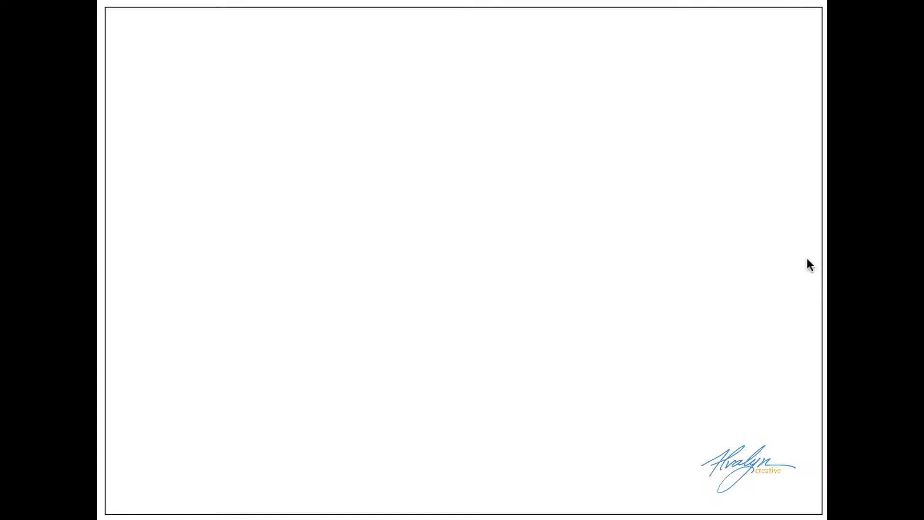
pyautogui.moveTo(219, 17)
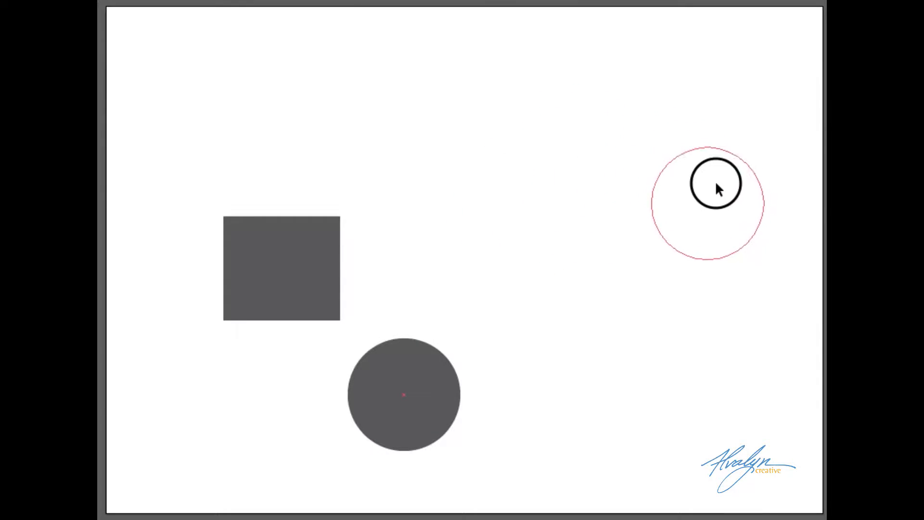
# Draw the gray ground rectangle covering the lower half of the artboard
pyautogui.moveTo(404, 394); pyautogui.dragTo(706, 117)
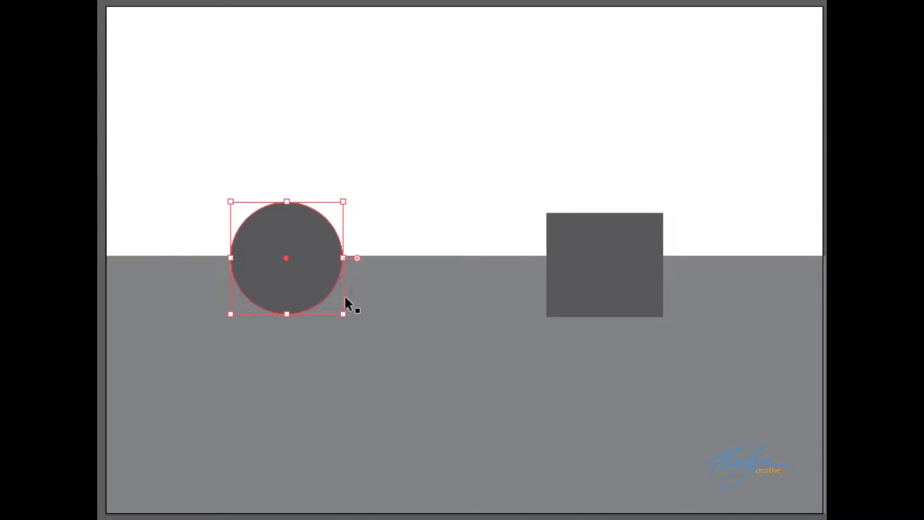
pyautogui.click(599, 263)
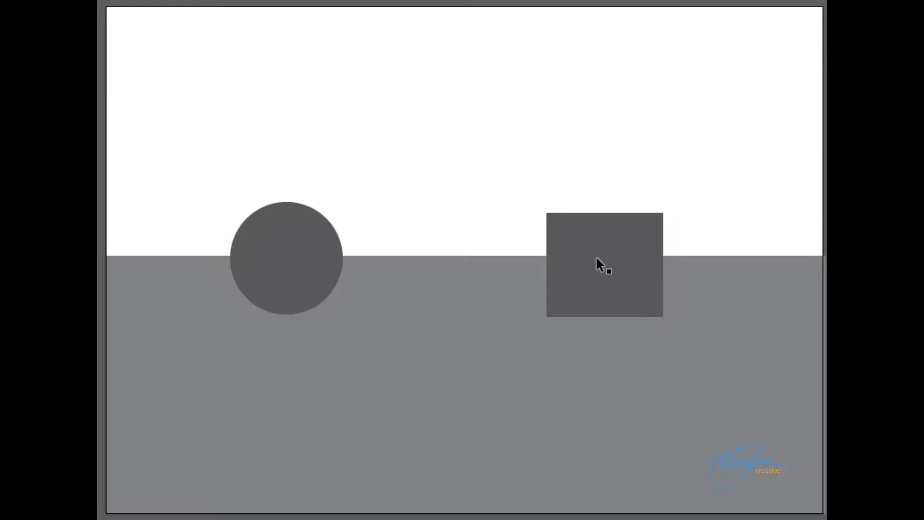
pyautogui.moveTo(440, 259)
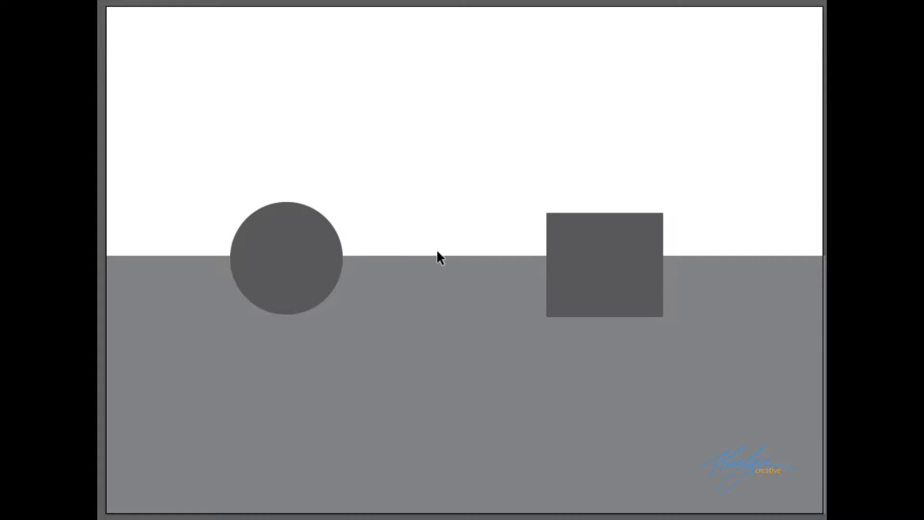
pyautogui.moveTo(250, 268)
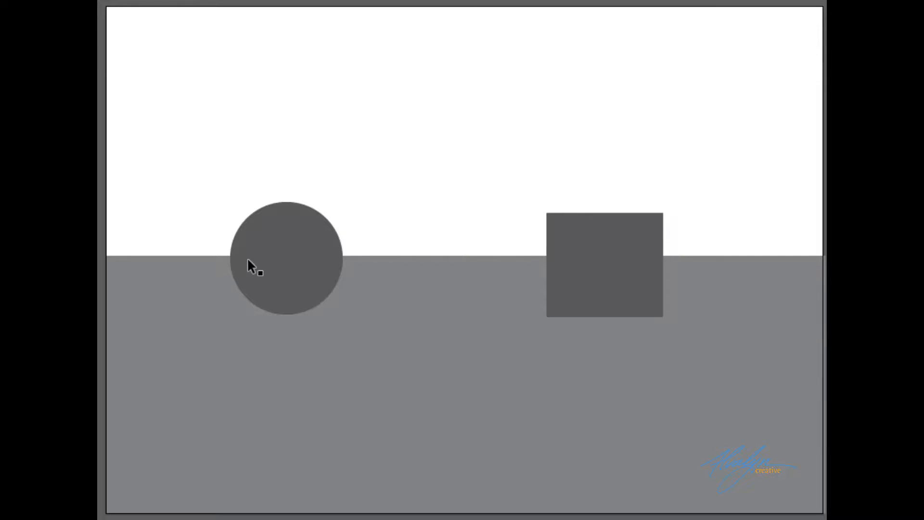
pyautogui.moveTo(313, 276)
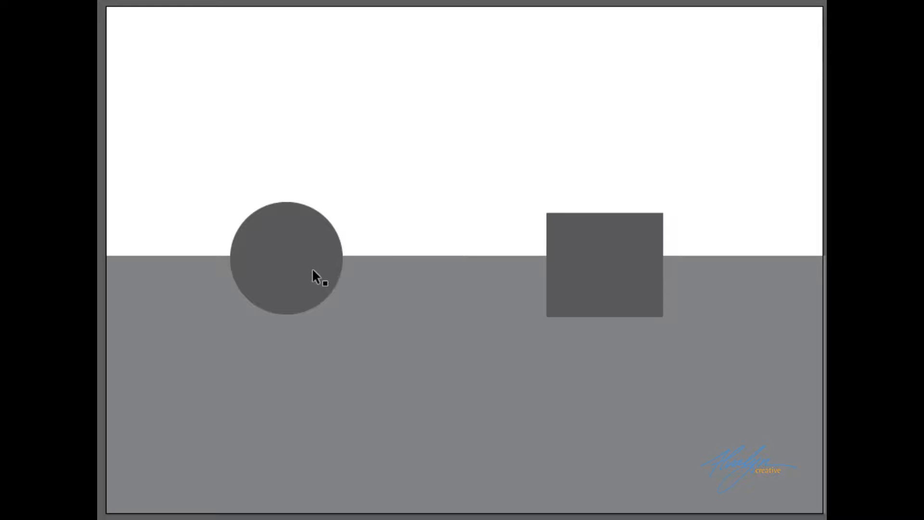
pyautogui.moveTo(603, 264); pyautogui.dragTo(339, 286)
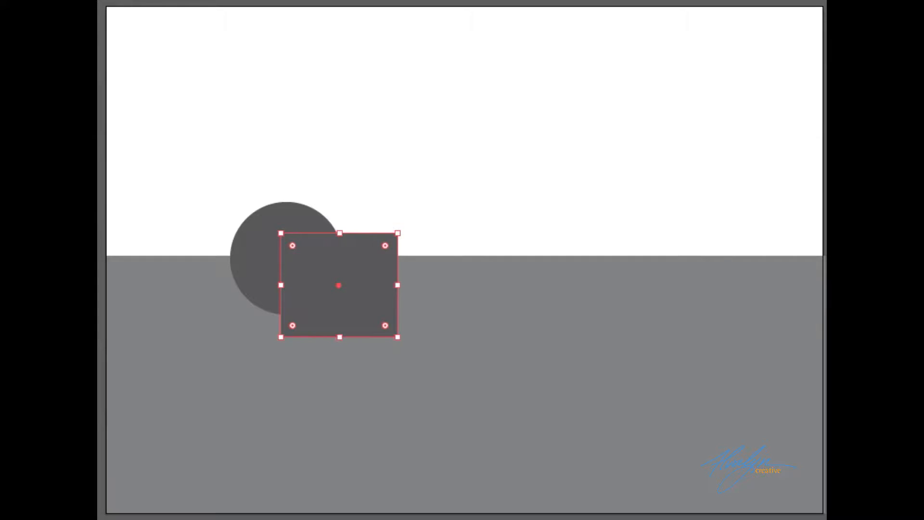
# Bring up the context options for the light gray front square
pyautogui.rightClick(339, 287)
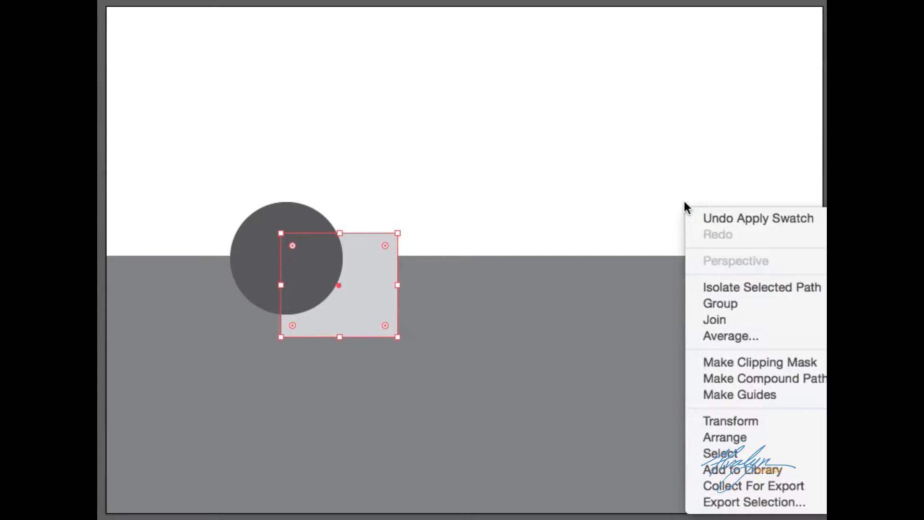
pyautogui.moveTo(737, 350)
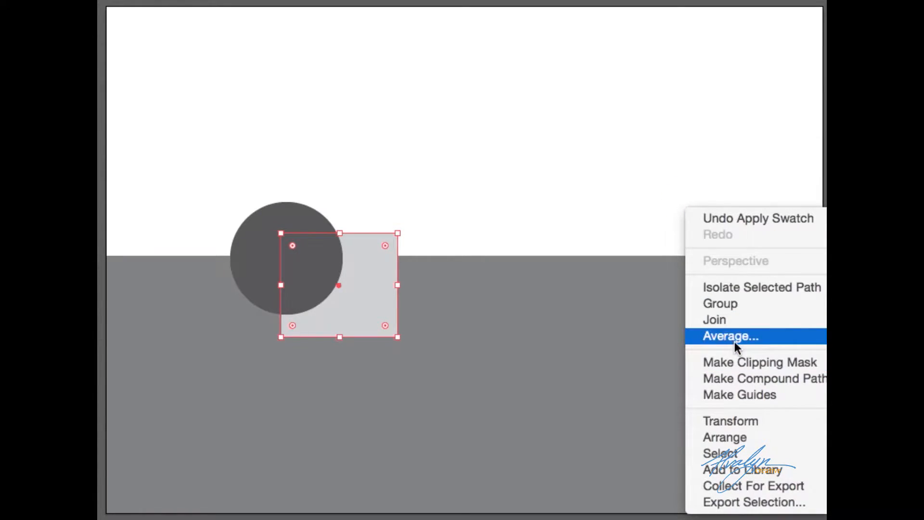
pyautogui.moveTo(725, 437)
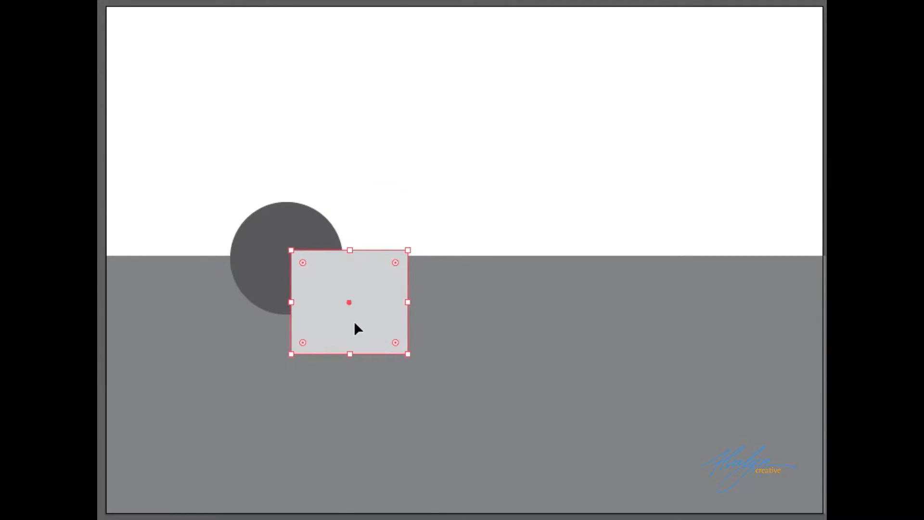
pyautogui.moveTo(257, 272)
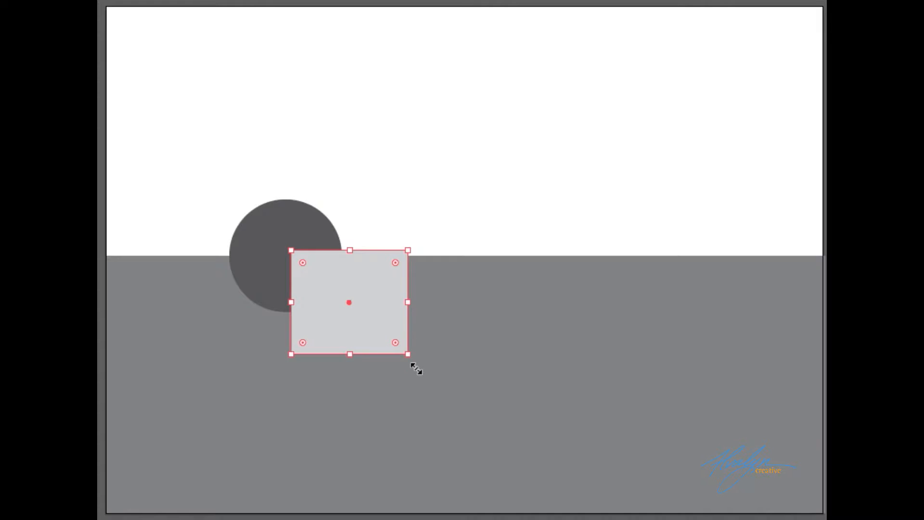
pyautogui.moveTo(408, 353); pyautogui.dragTo(425, 372)
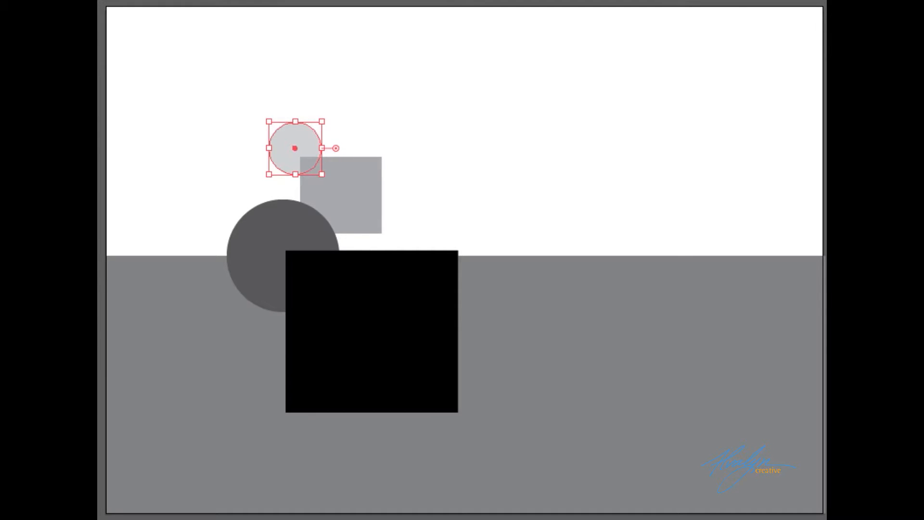
# Select the small gray circle to copy it upward as a fainter duplicate
pyautogui.click(362, 343)
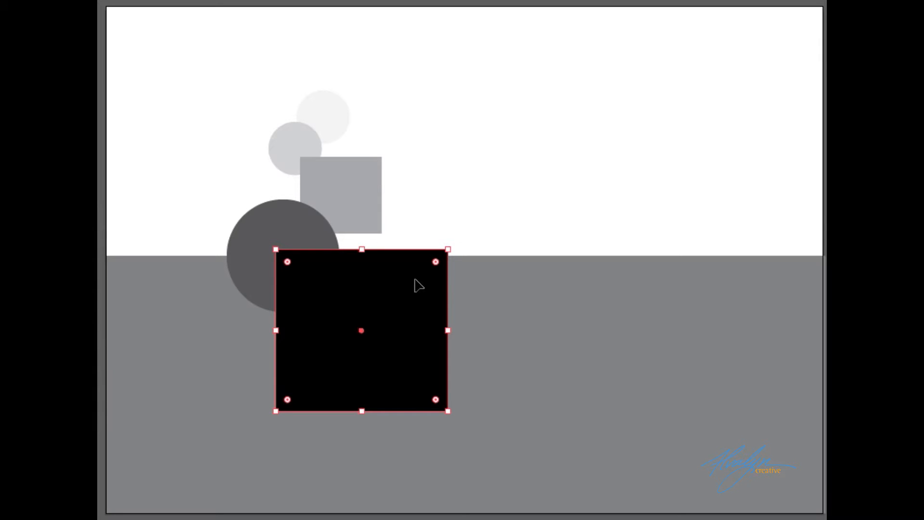
pyautogui.moveTo(434, 273)
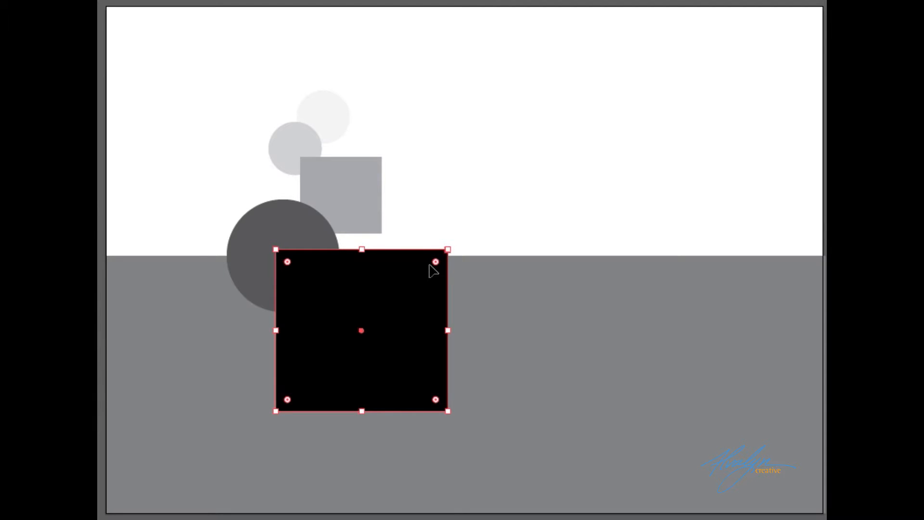
pyautogui.moveTo(403, 301)
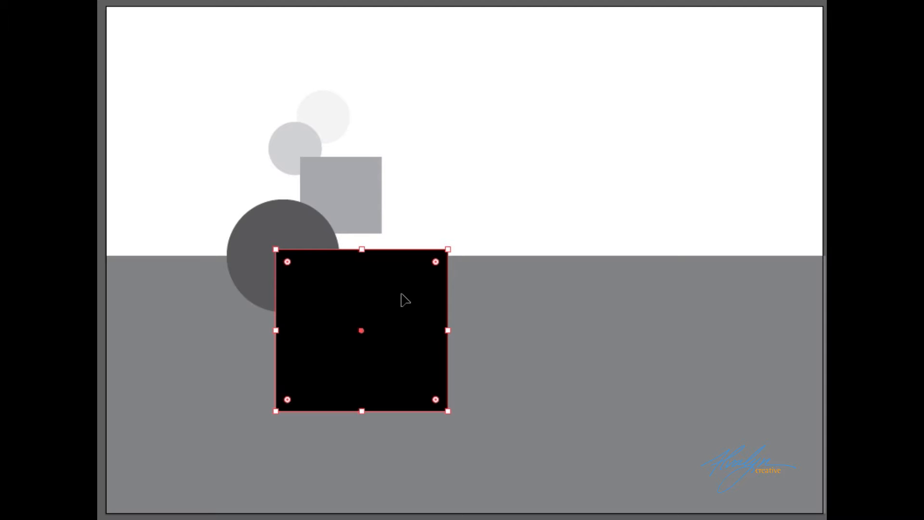